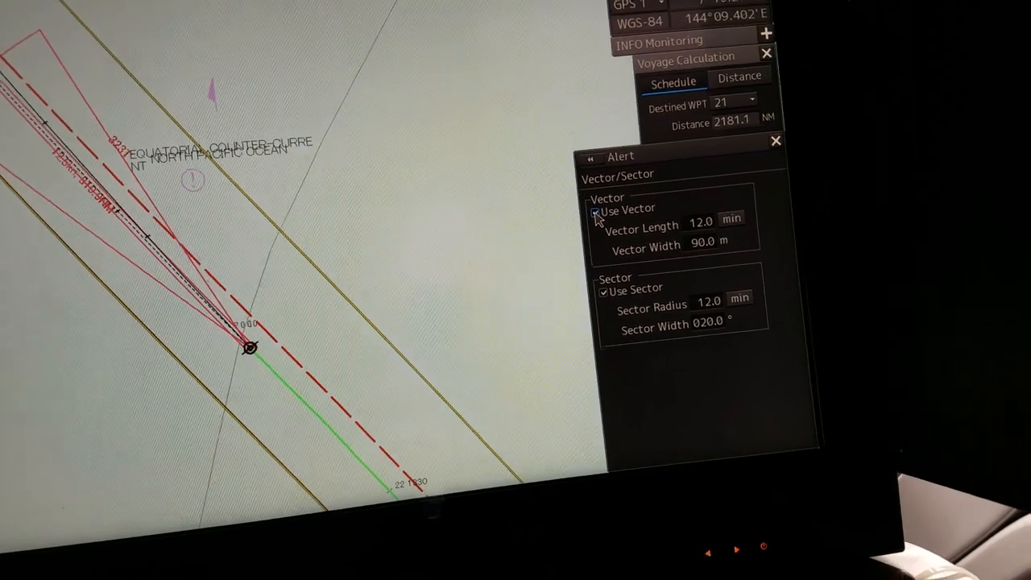
Step: Untick Use Vector to switch off the alert vector
left_click(598, 207)
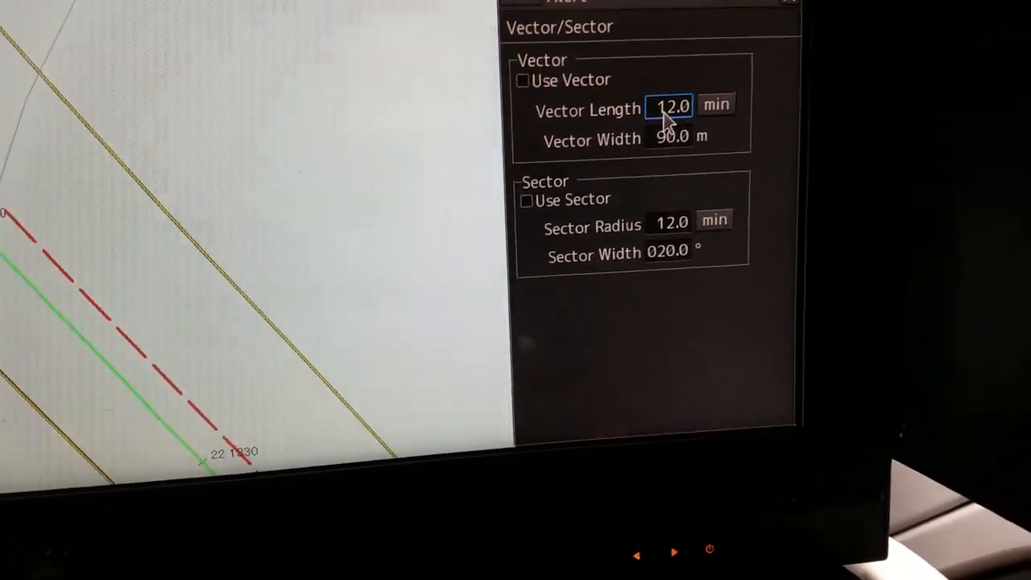
Step: Enter a vector length of 15 minutes on the numeric keypad
left_click(670, 107)
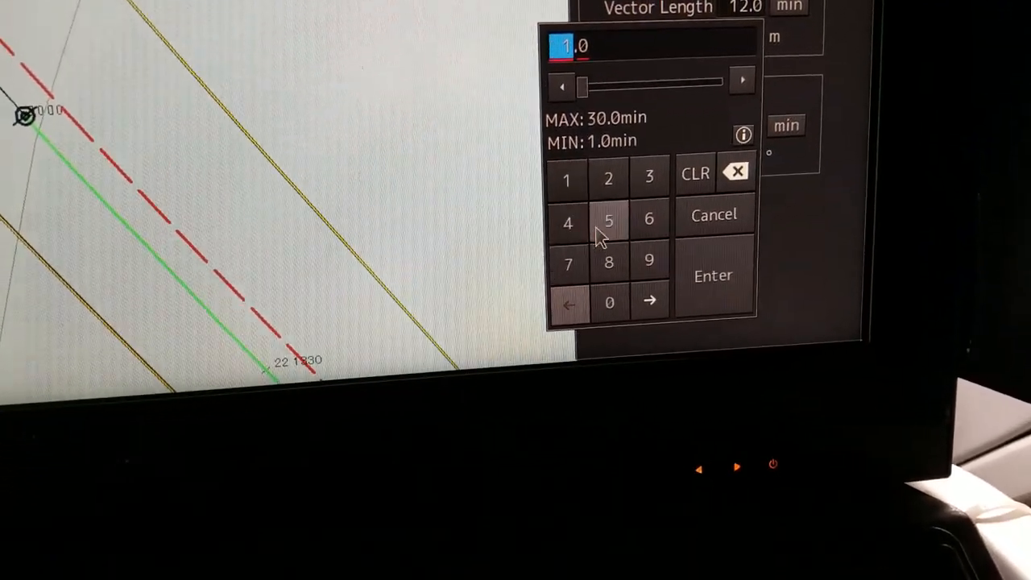
left_click(712, 276)
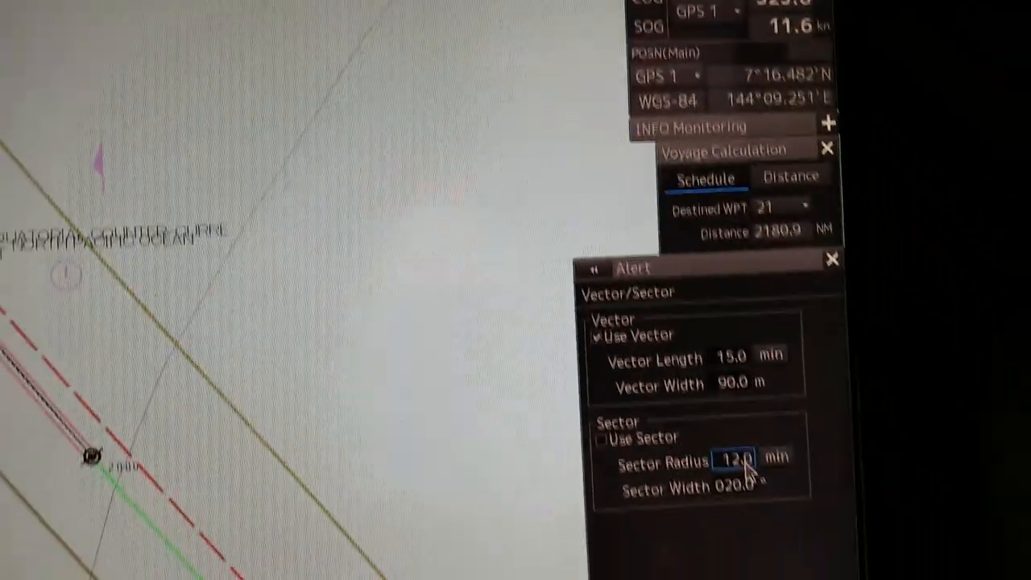
Step: Set sector radius to 15 minutes and sector width to 45°
left_click(735, 457)
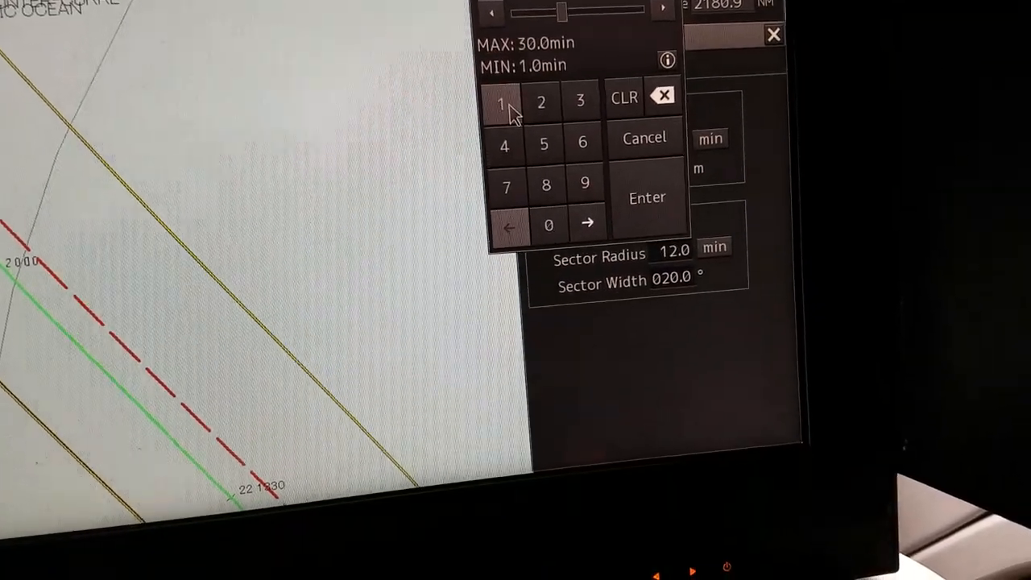
left_click(646, 197)
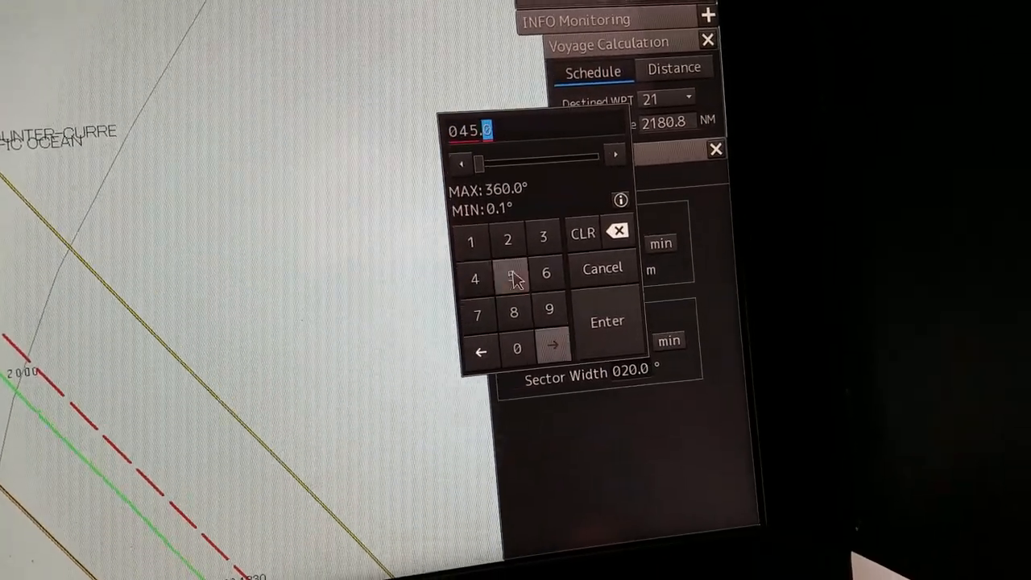
left_click(607, 322)
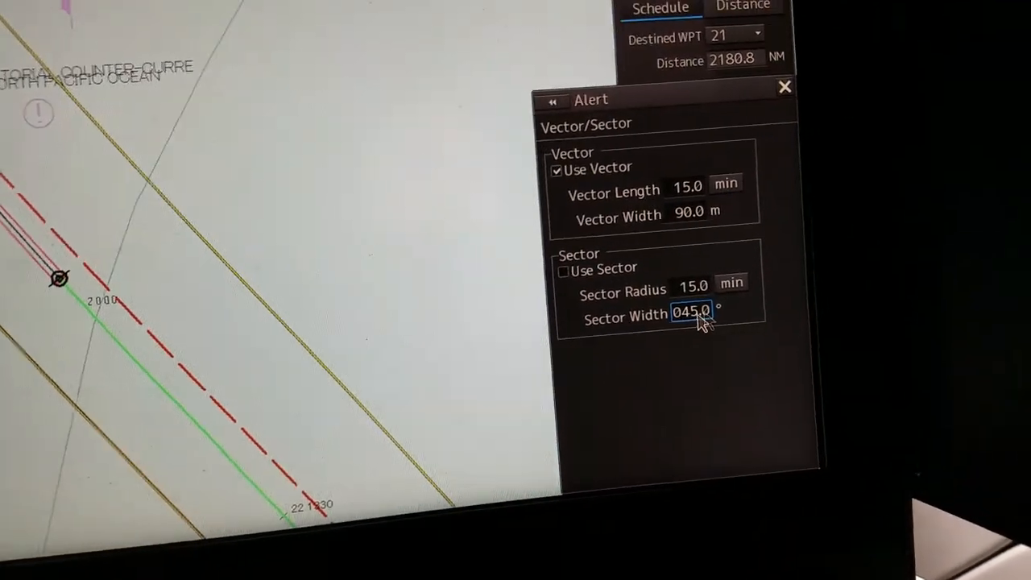